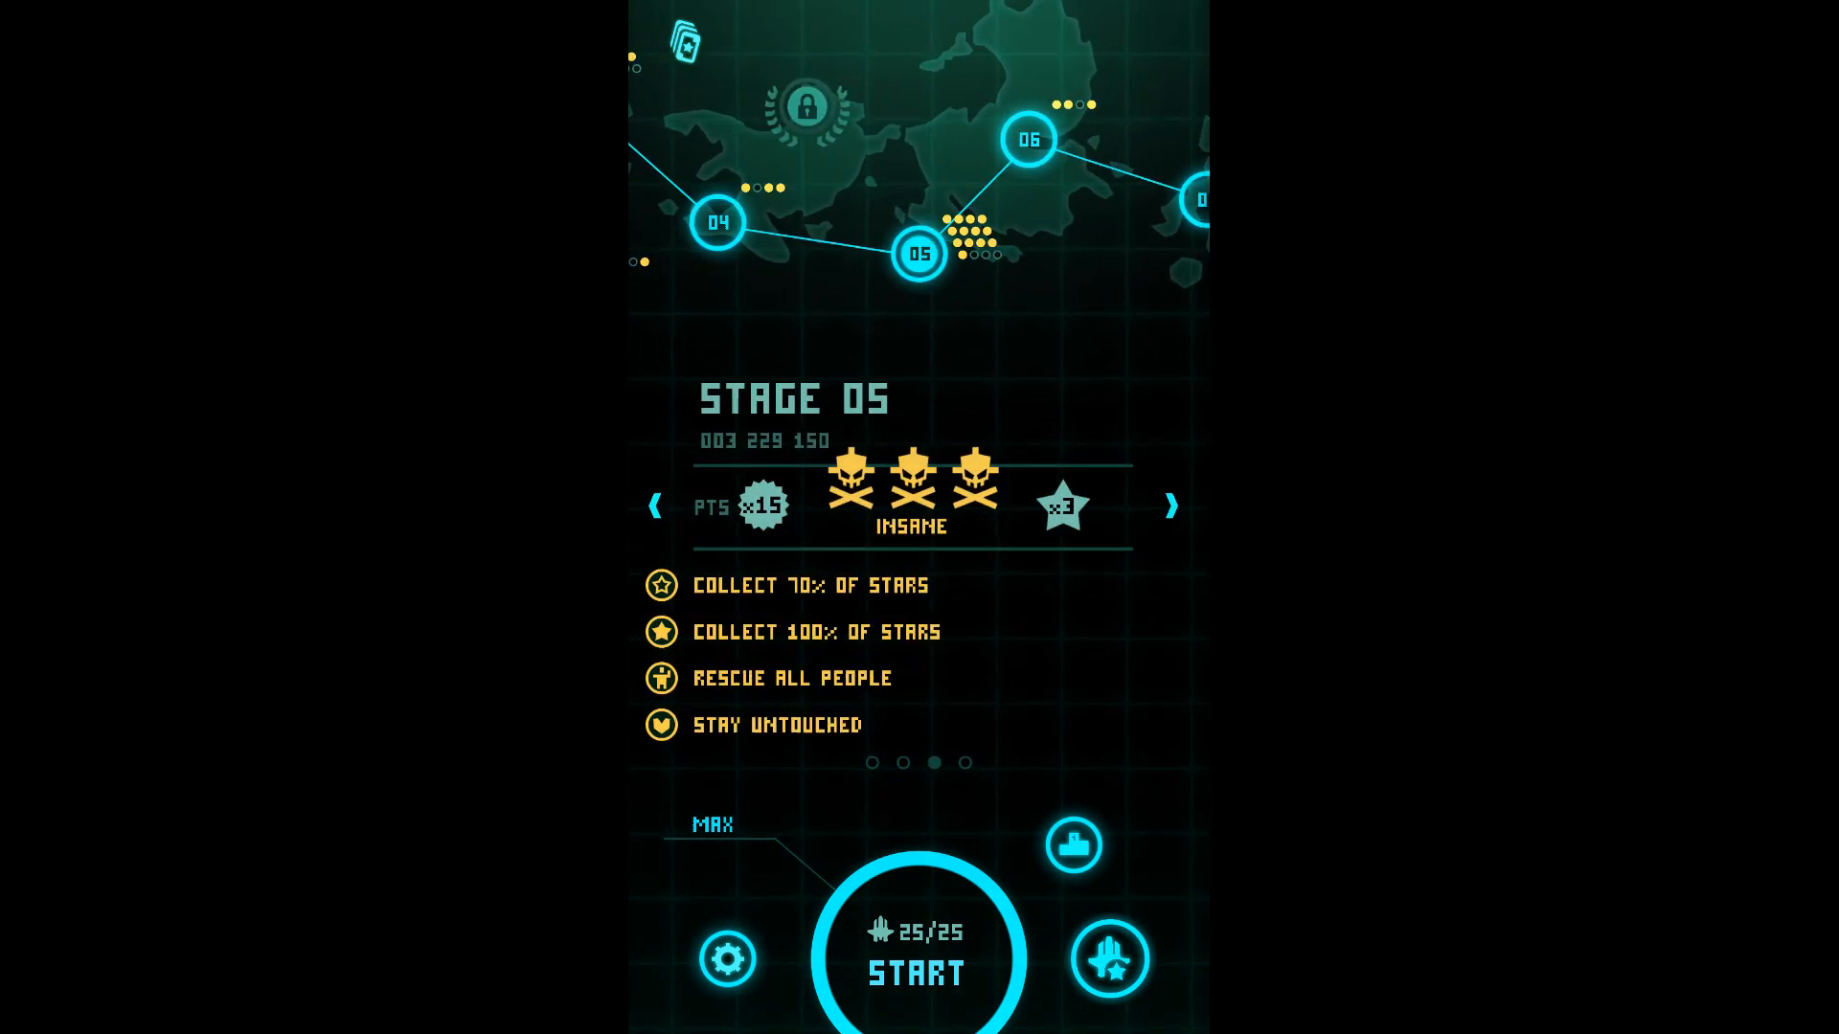
Step Stage 05's difficulty down to Normal, then back up to Hard (×10 multiplier).
{"action": "left_click", "coordinate": [655, 505]}
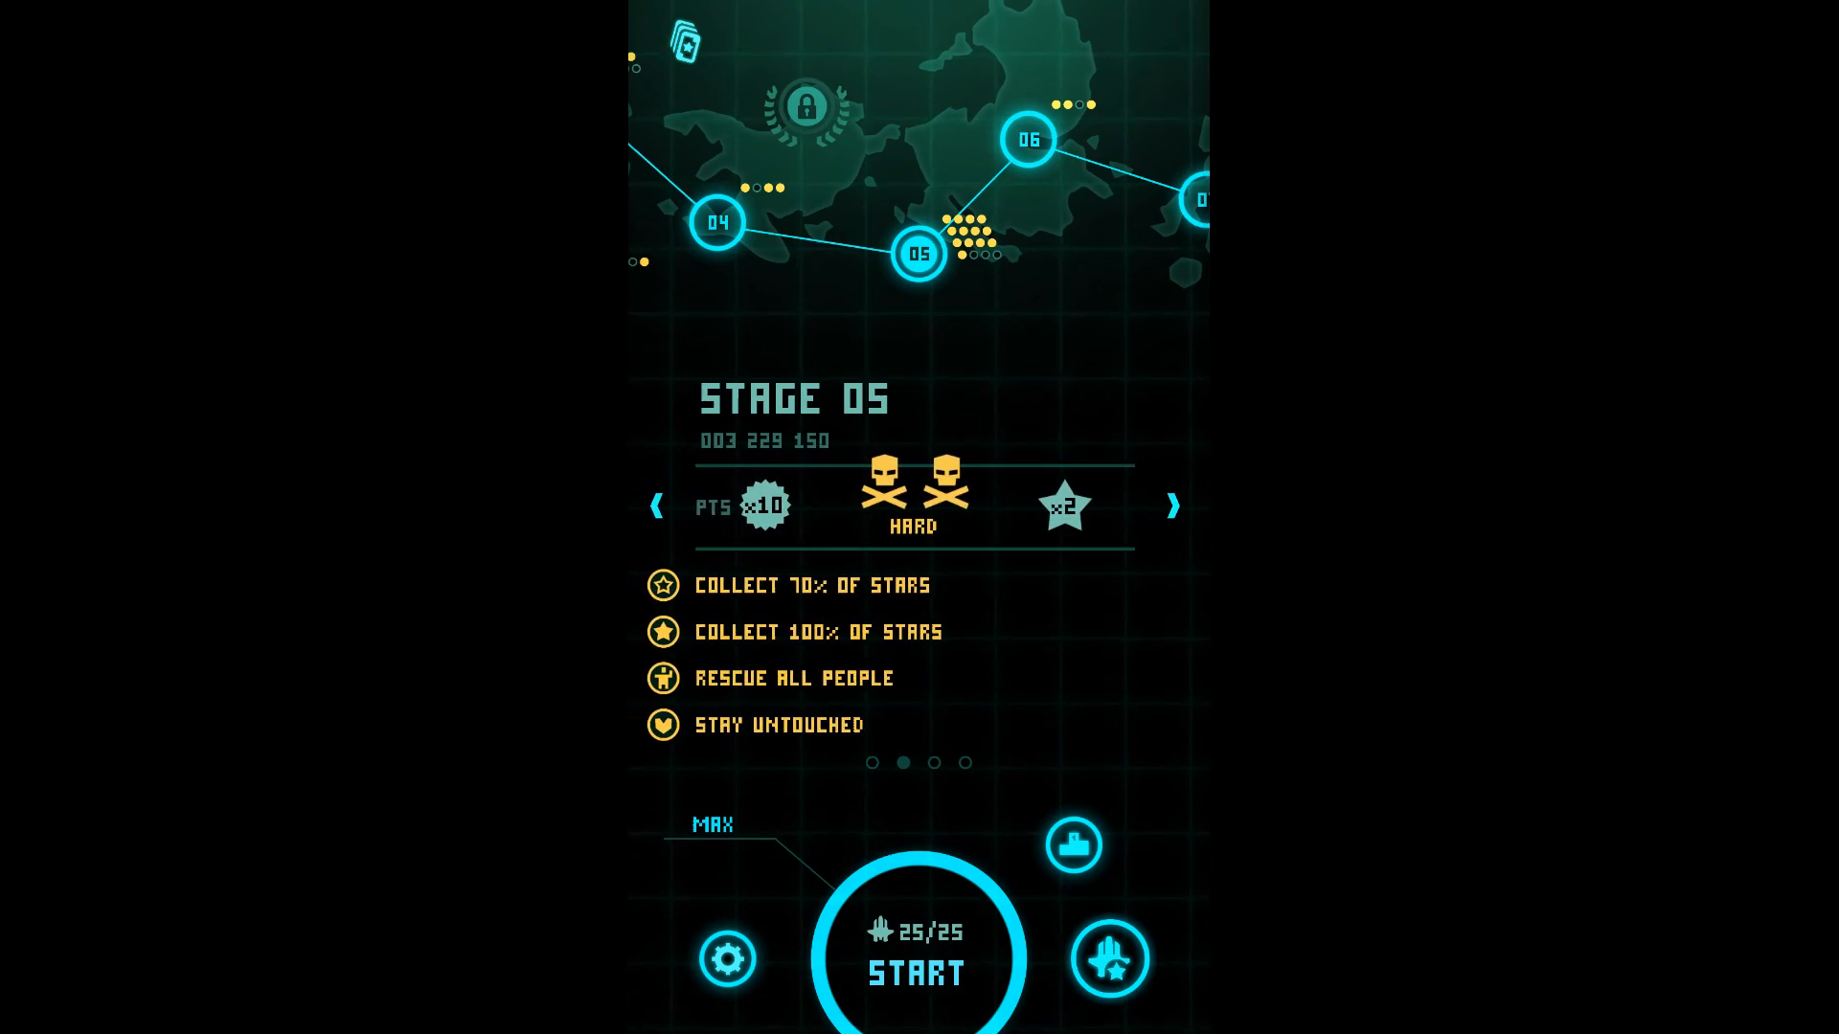
{"action": "left_click", "coordinate": [657, 506]}
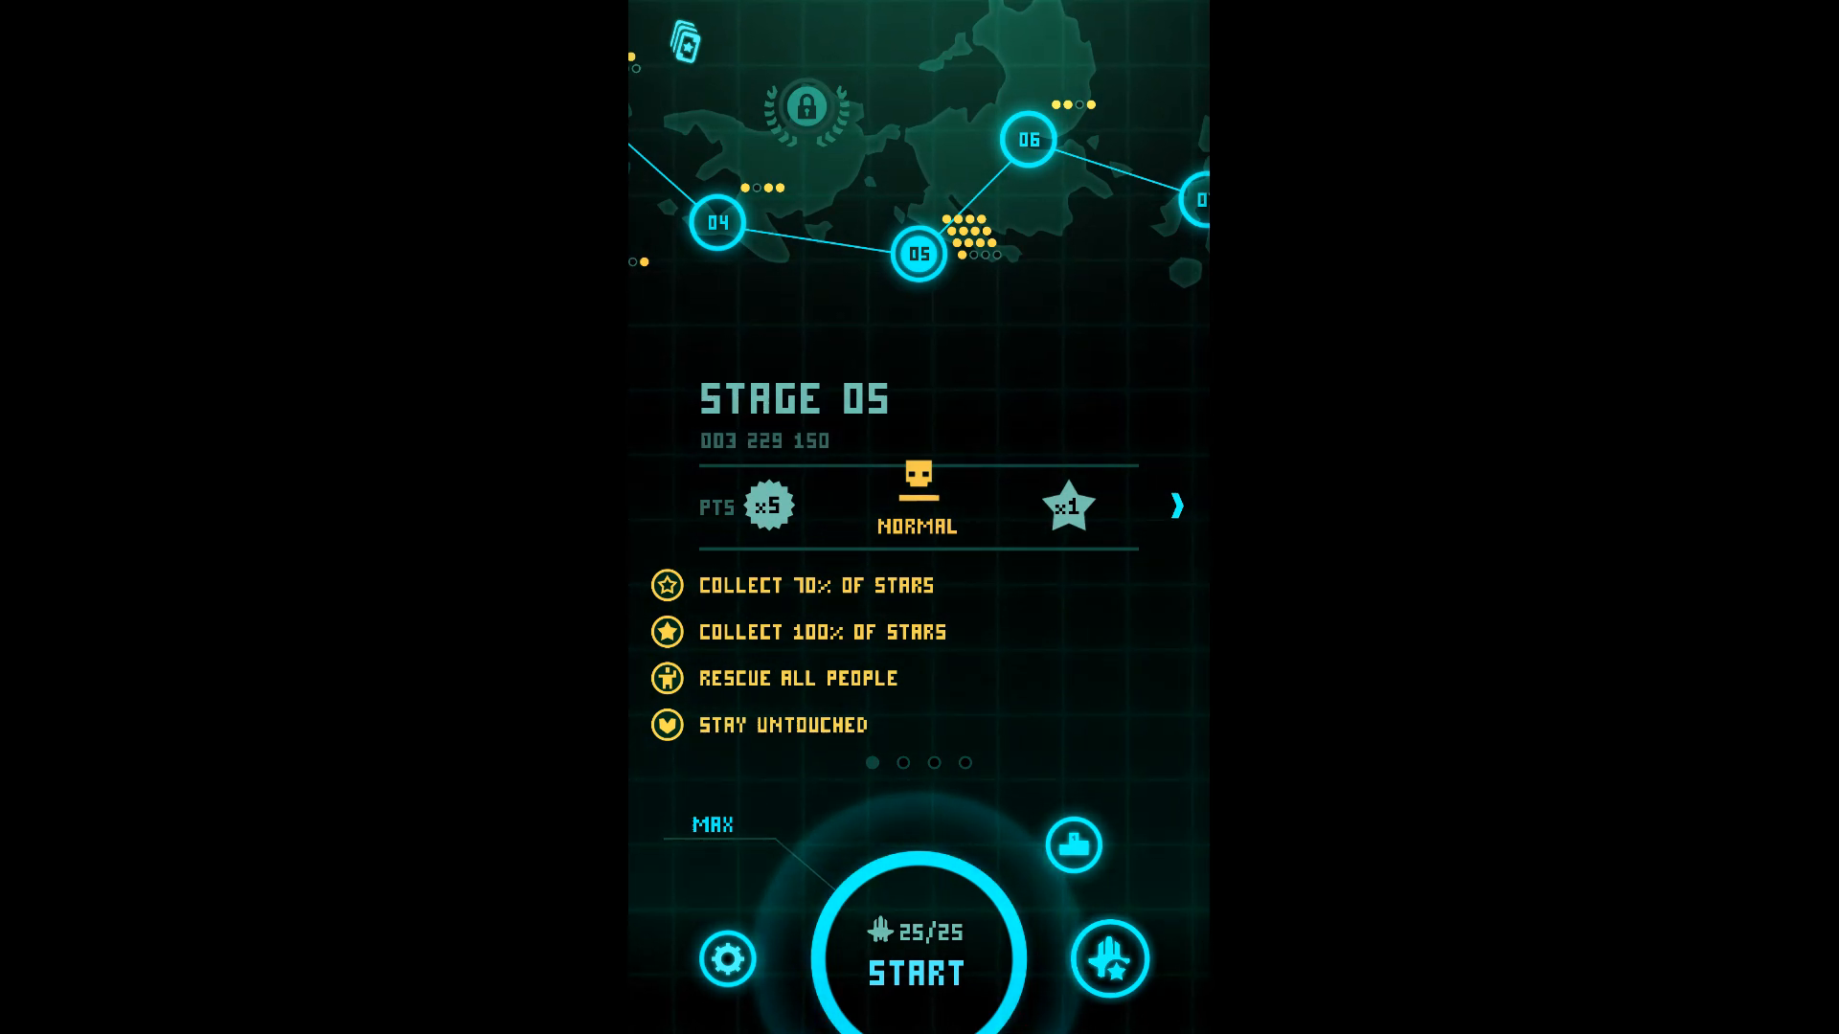
{"action": "left_click", "coordinate": [1176, 505]}
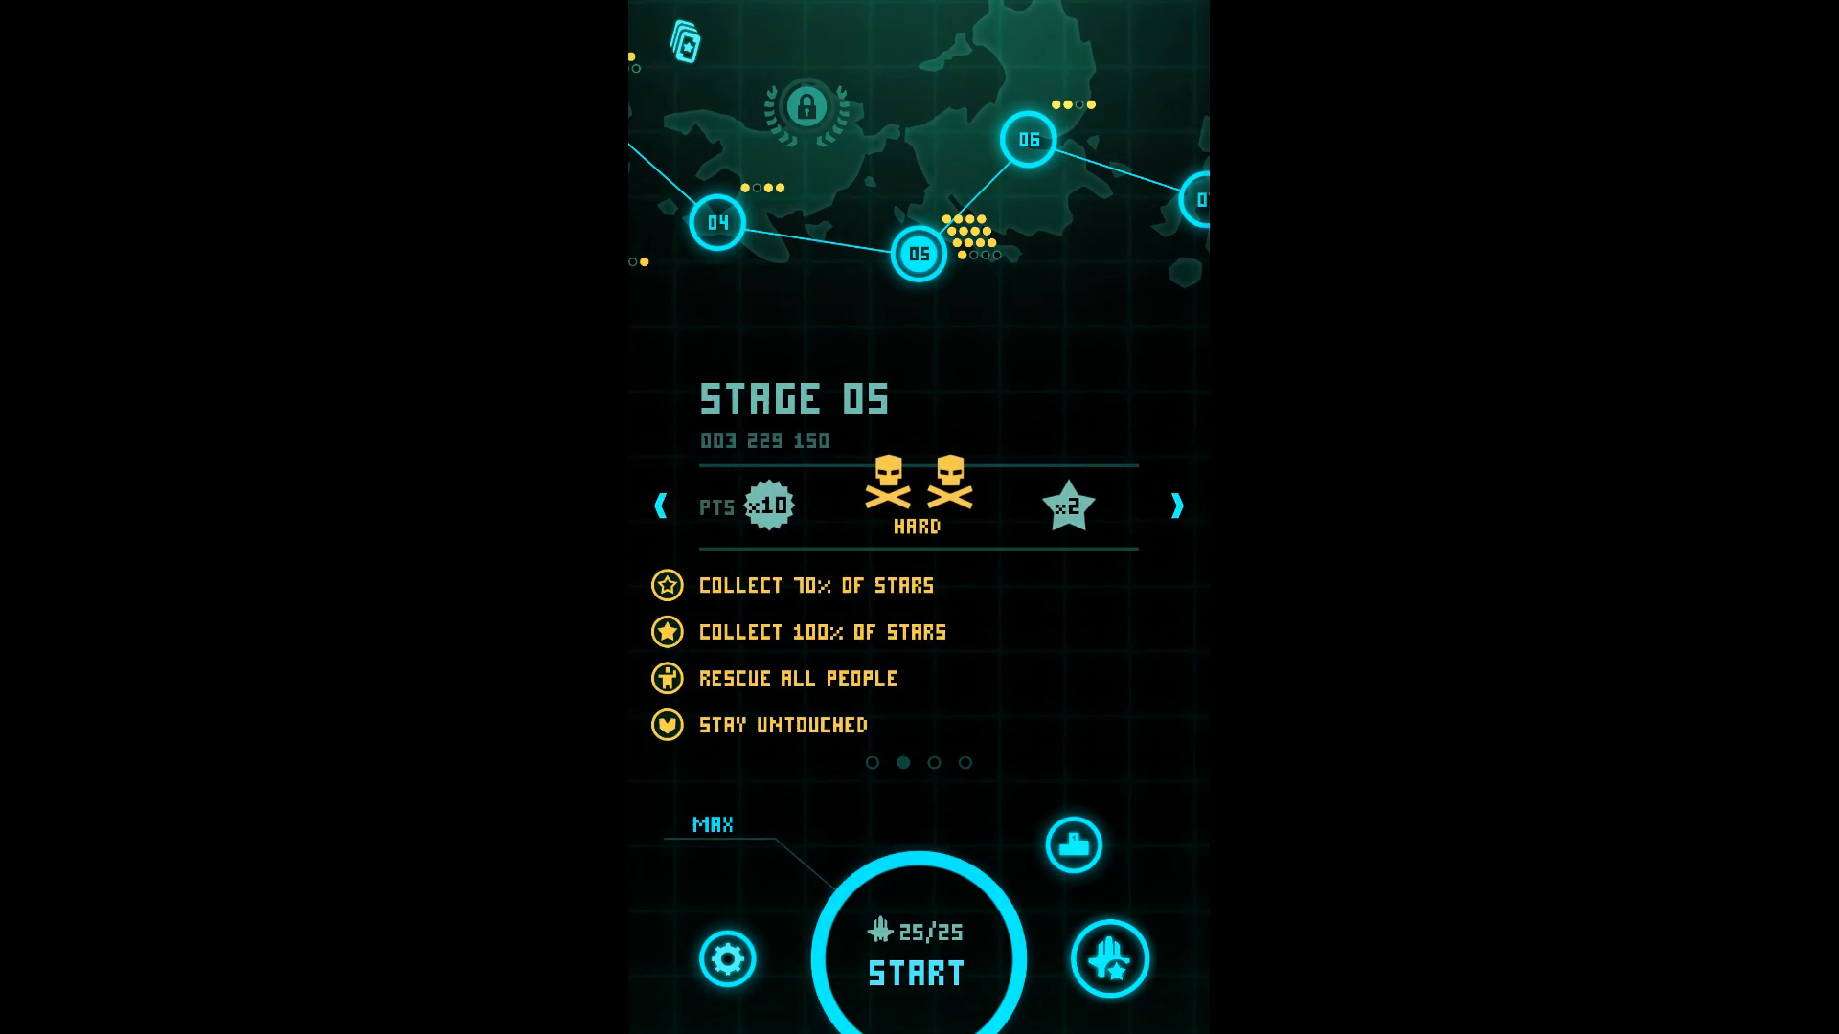
Raise Stage 05 to Insane, giving the ×15 points multiplier and ×3 star bonus.
{"action": "left_click", "coordinate": [1176, 504]}
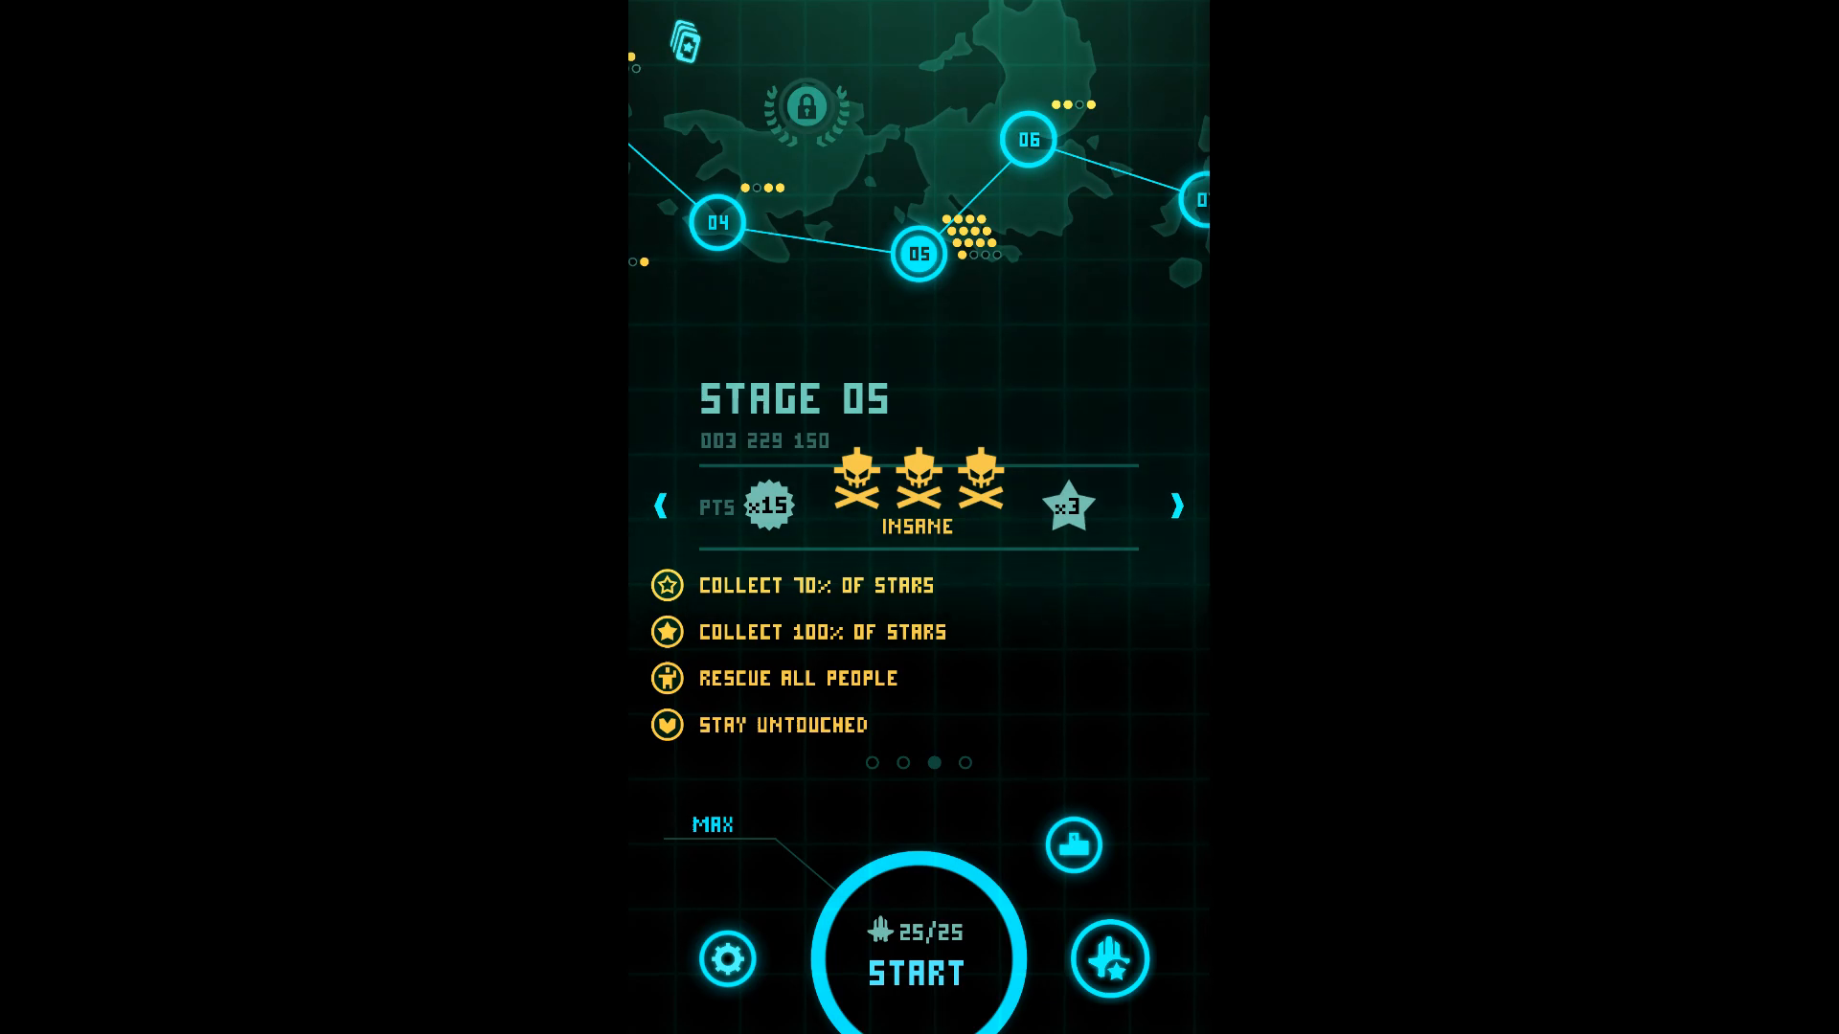
Start the Stage 05 mission so the player's ship takes flight.
{"action": "left_click", "coordinate": [916, 950]}
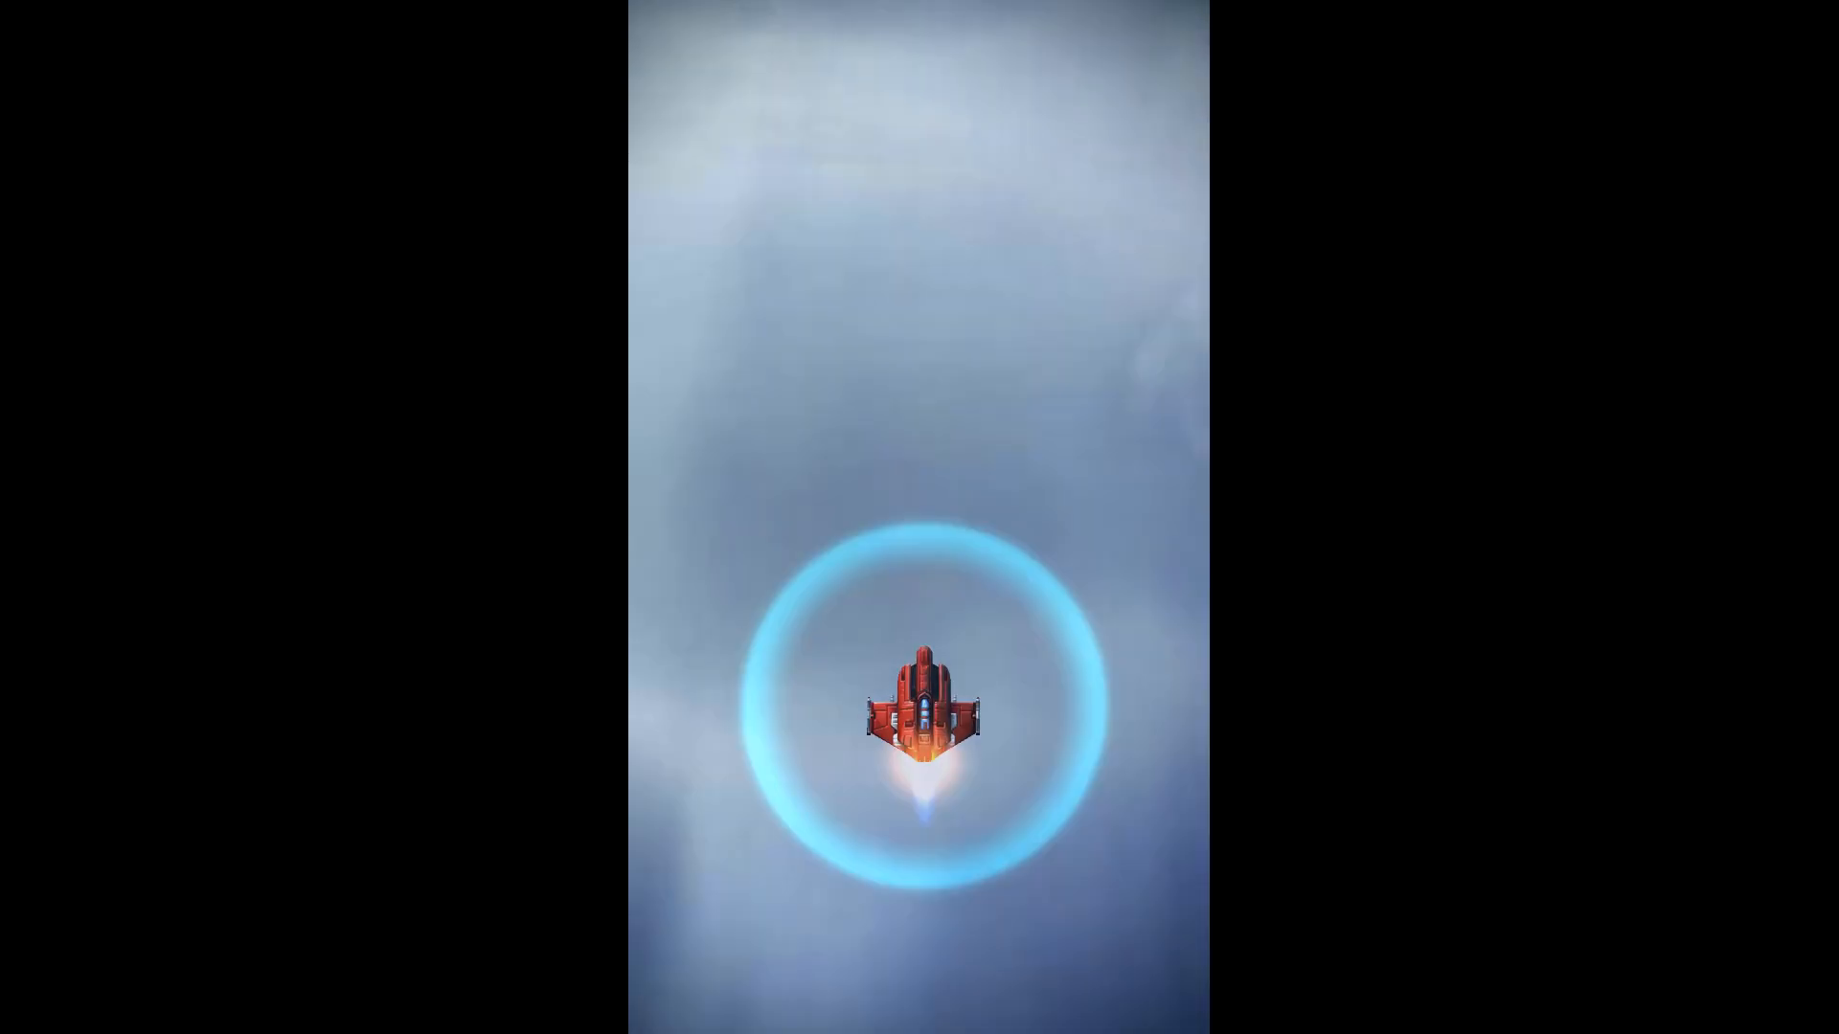